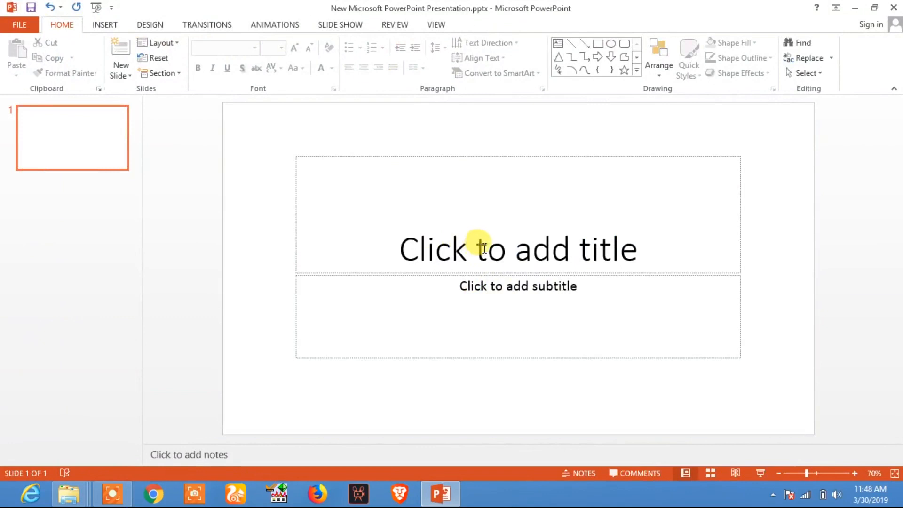
- Enter 'Glow Text in Power' into the slide's empty title placeholder
left_click(518, 247)
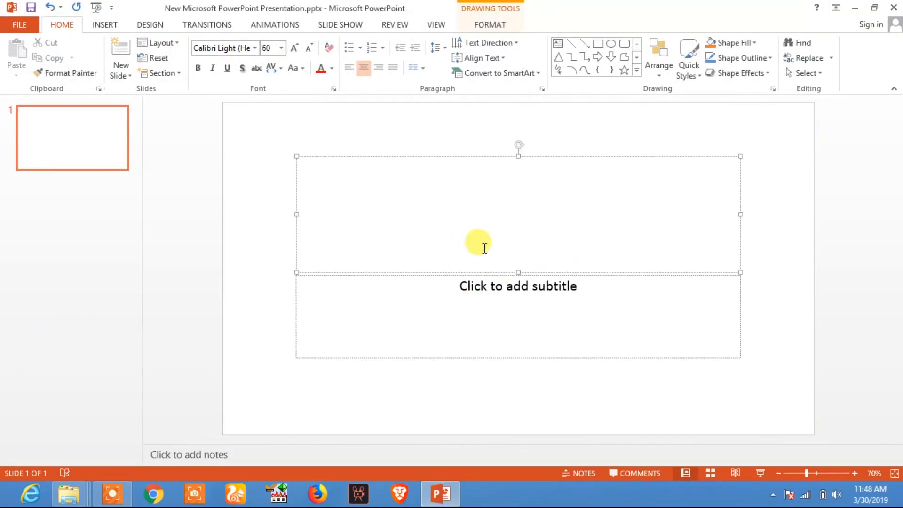
type("Glow T")
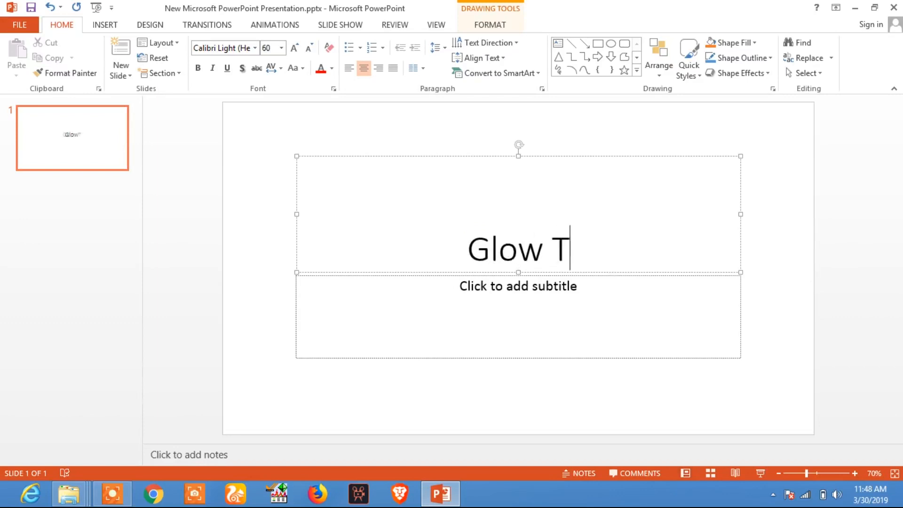
type("ext in")
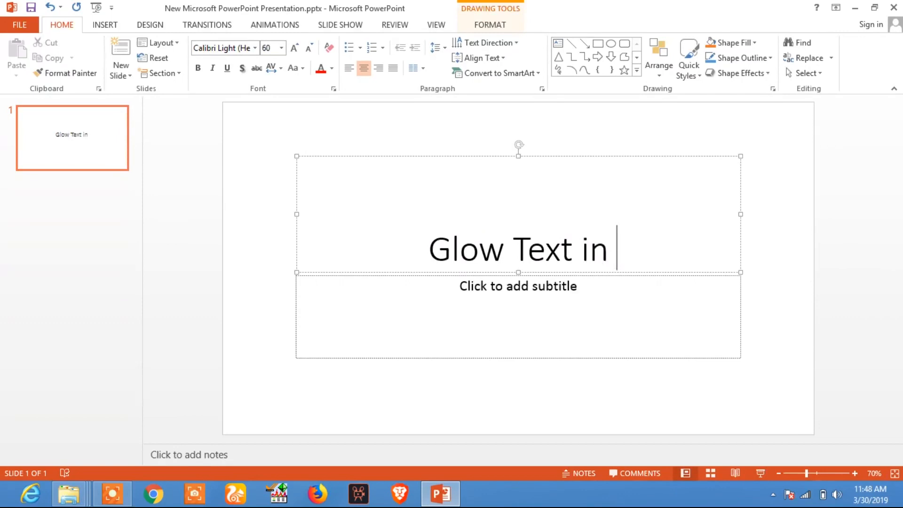
type("Powerpoint")
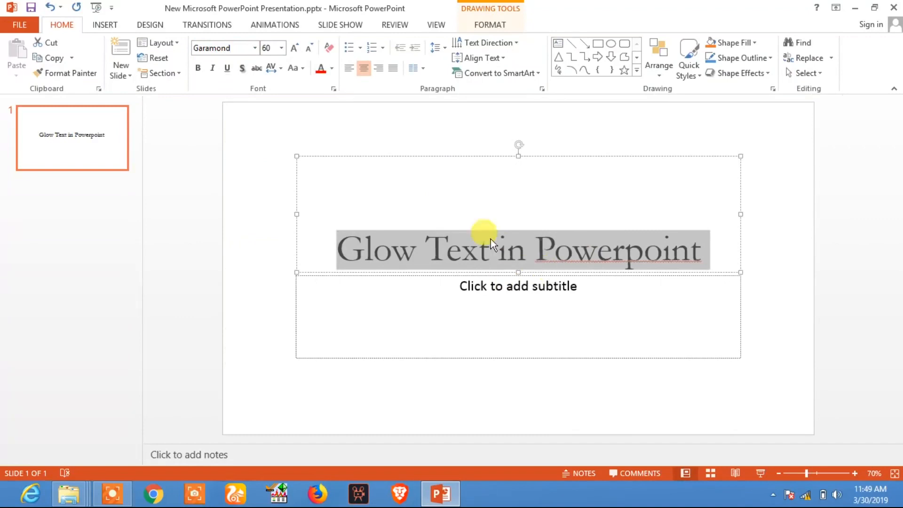
- Apply a patterned, bold WordArt style to the Garamond title text
left_click(489, 24)
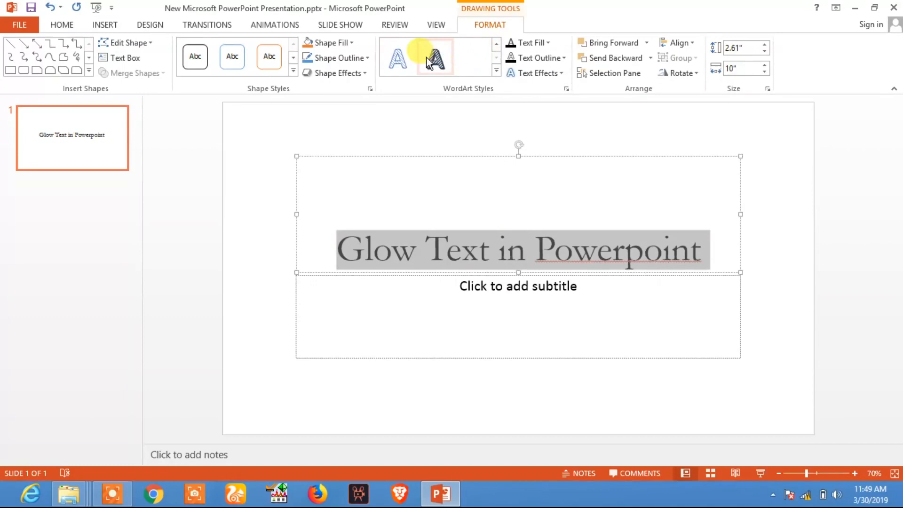
left_click(435, 56)
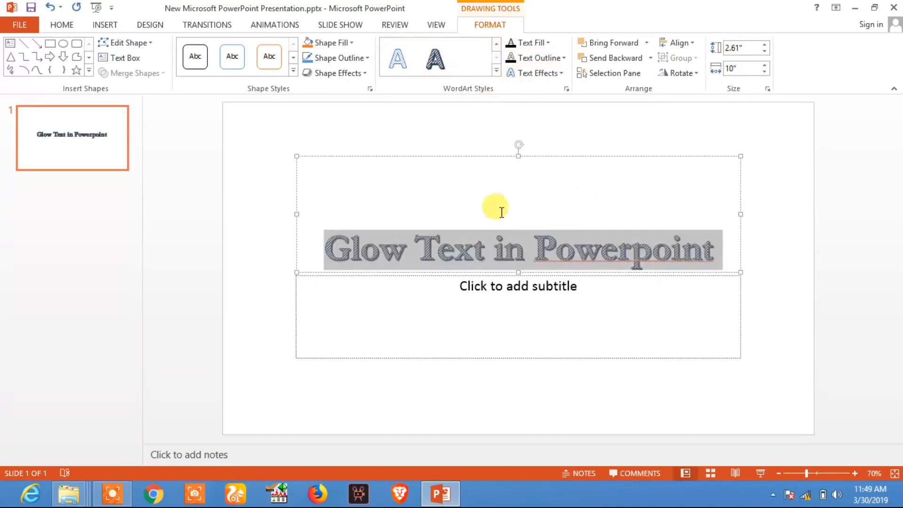
mouse_move(538, 73)
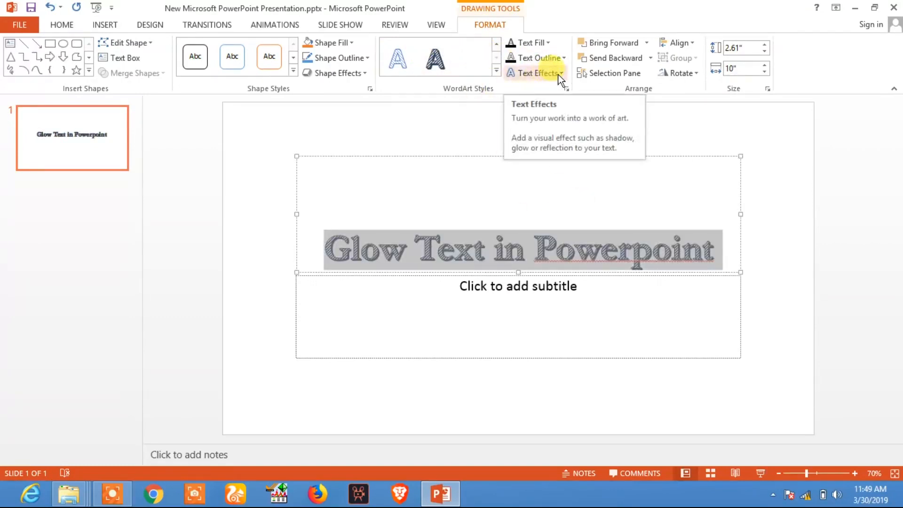
- Add an orange glow text effect around the title lettering
left_click(535, 72)
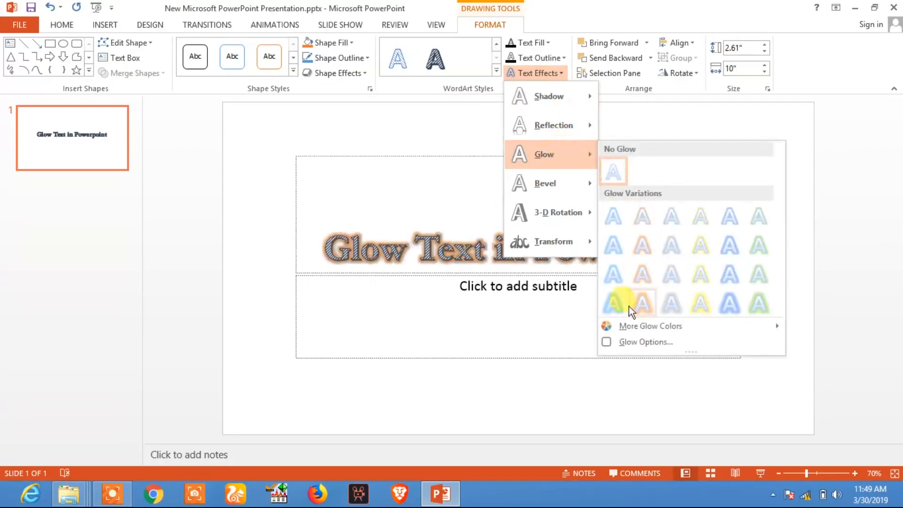
mouse_move(729, 296)
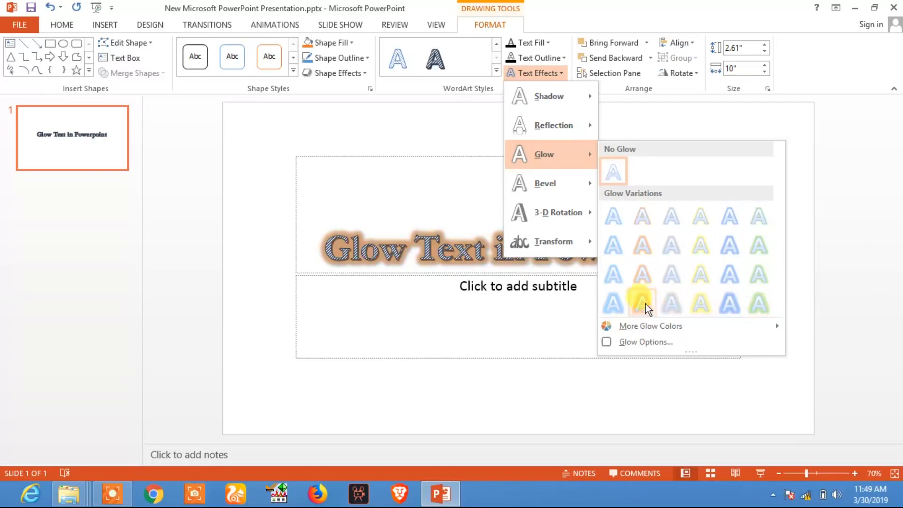
mouse_move(668, 305)
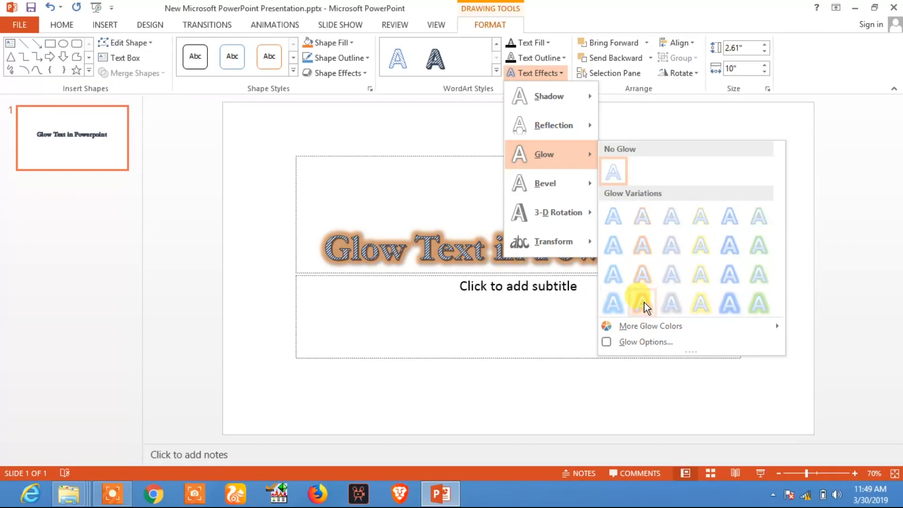
left_click(641, 302)
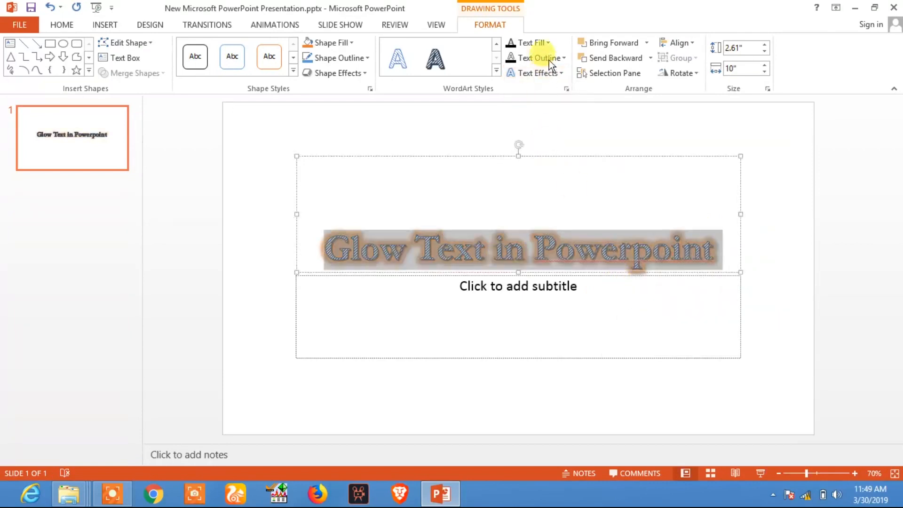
- Outline the title letters in Yellow from the Standard Colors
left_click(562, 57)
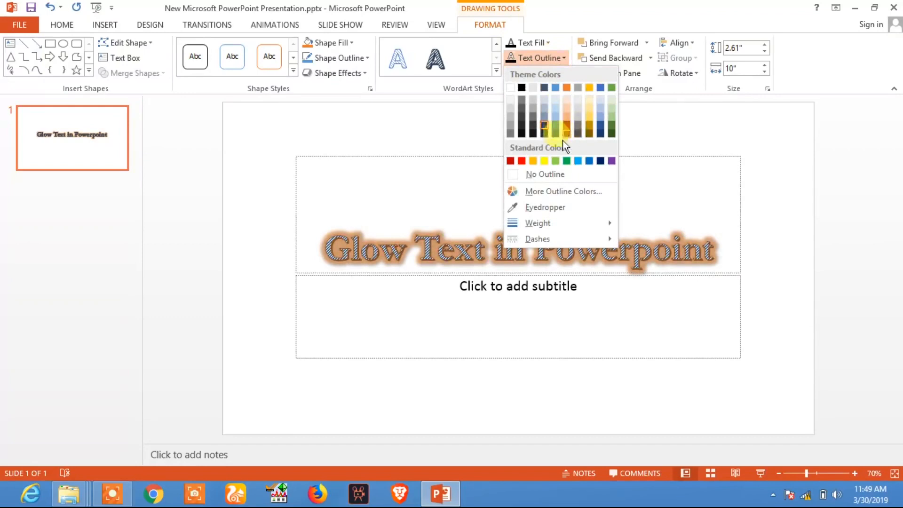
left_click(542, 161)
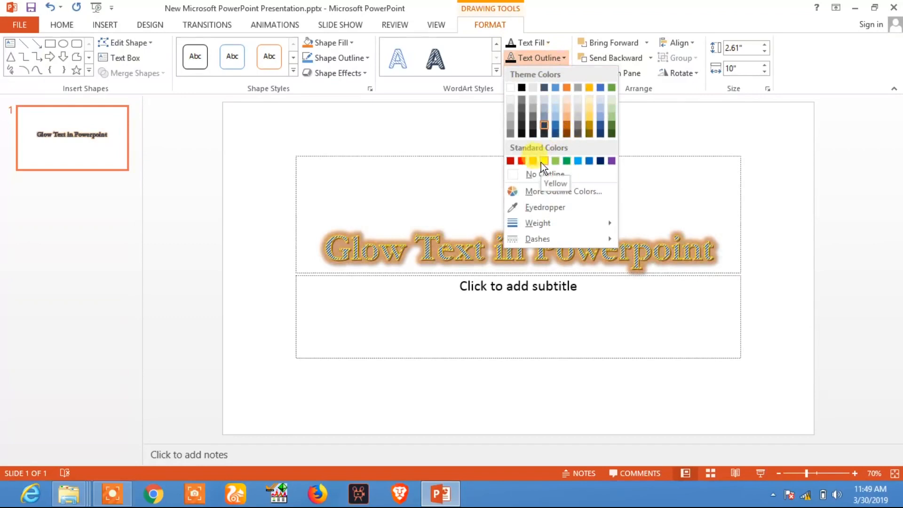
left_click(542, 161)
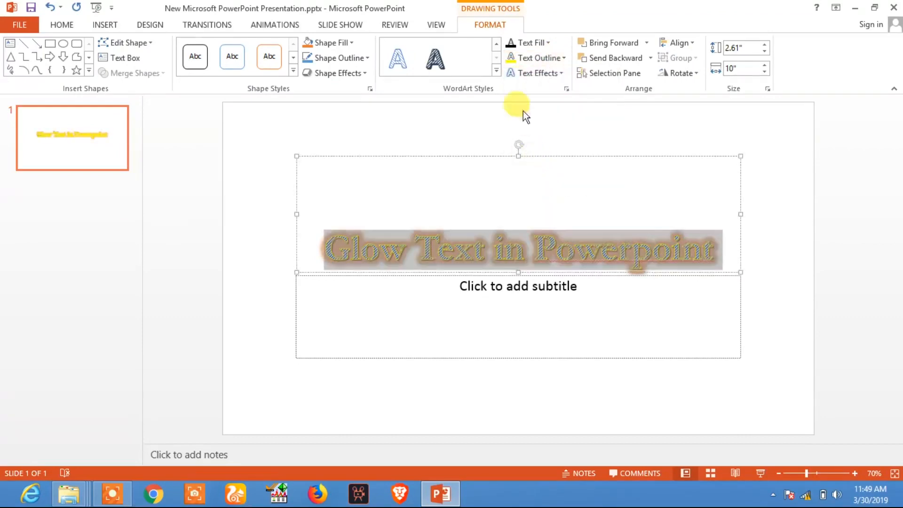
left_click(510, 42)
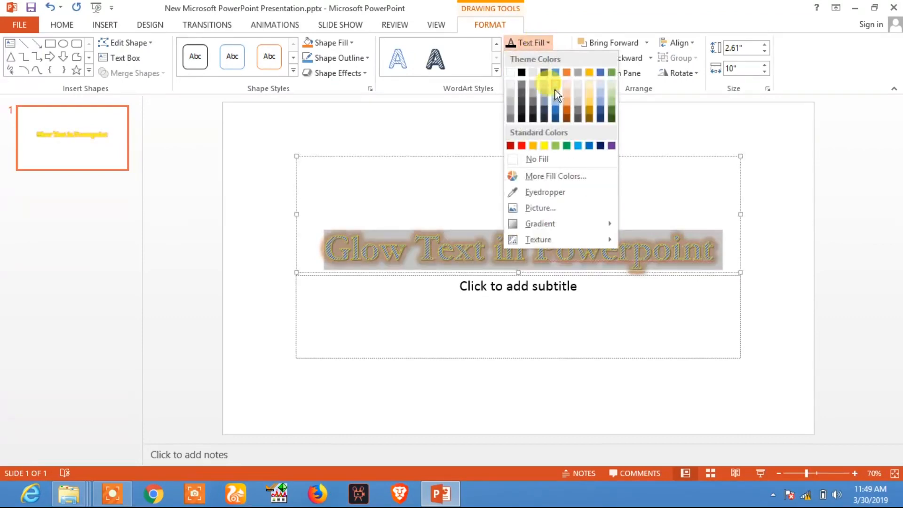
- Fill the title letters with solid Yellow, replacing the pattern
left_click(565, 114)
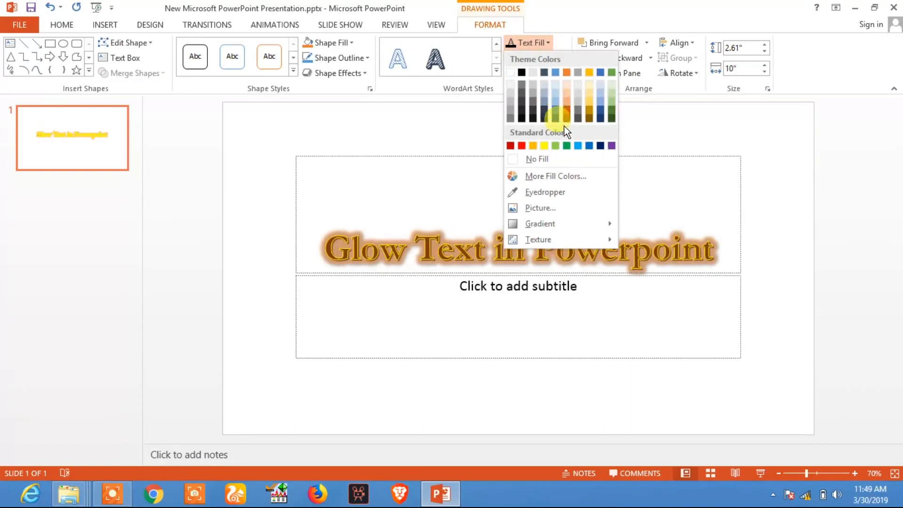
left_click(544, 145)
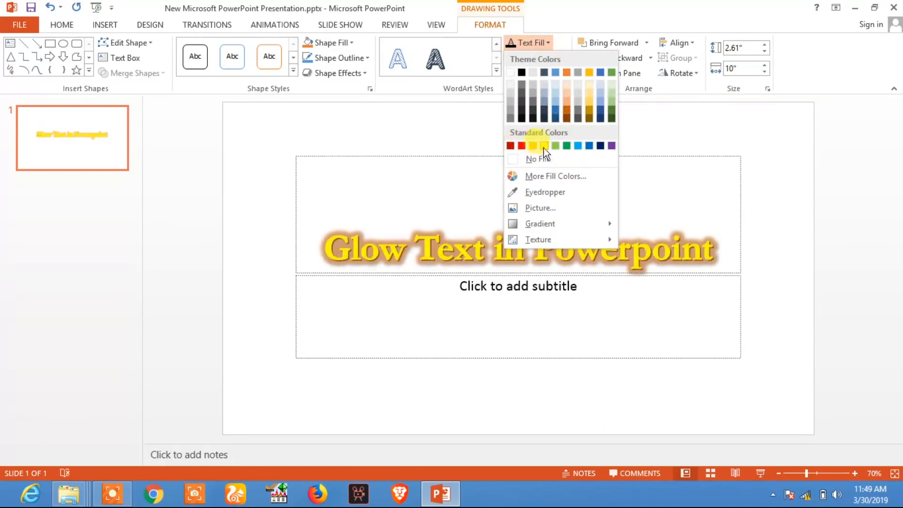
left_click(542, 145)
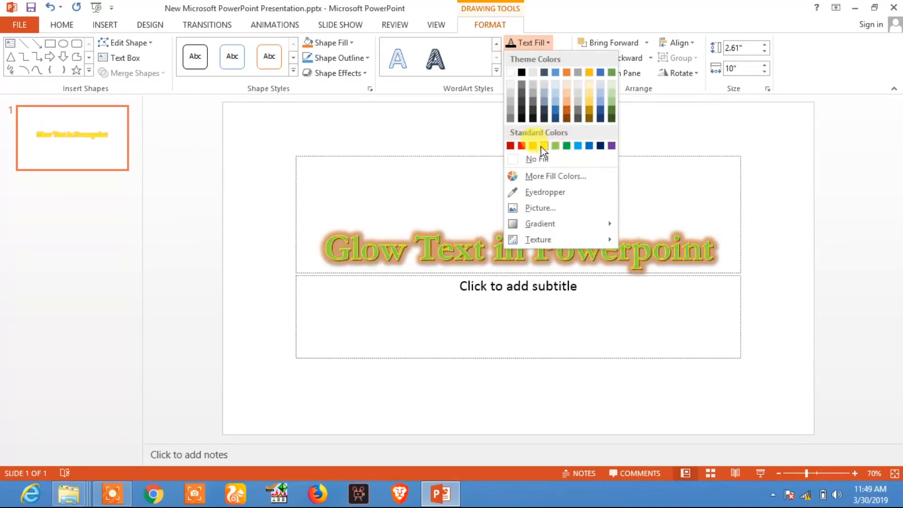
left_click(543, 145)
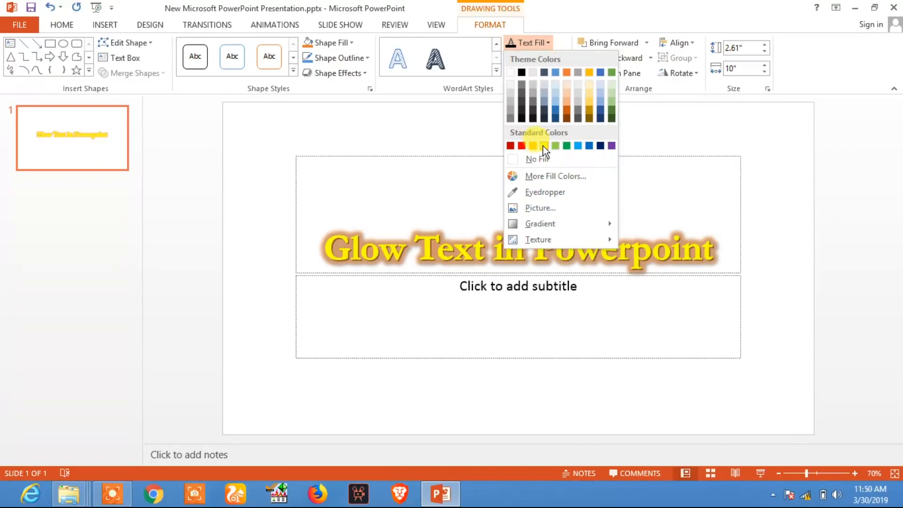
left_click(544, 145)
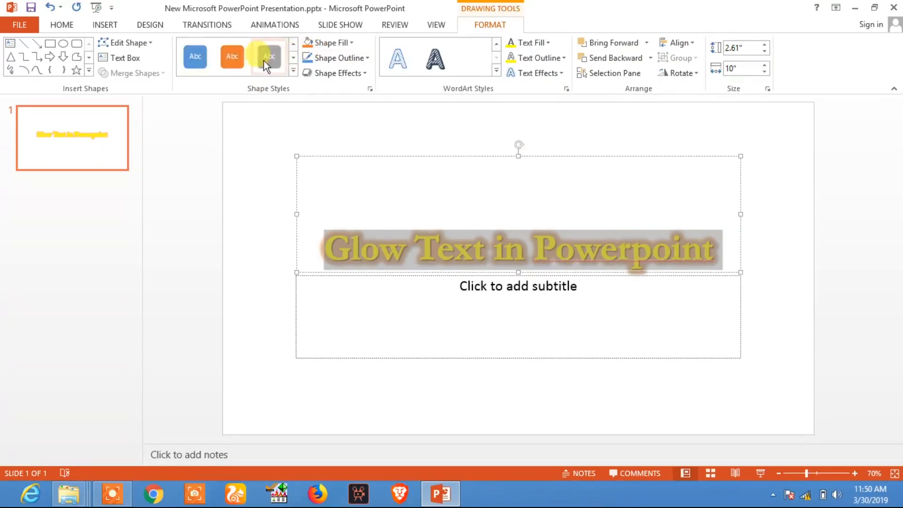
- Browse the Shape Effects shadow presets for the title's box
left_click(195, 56)
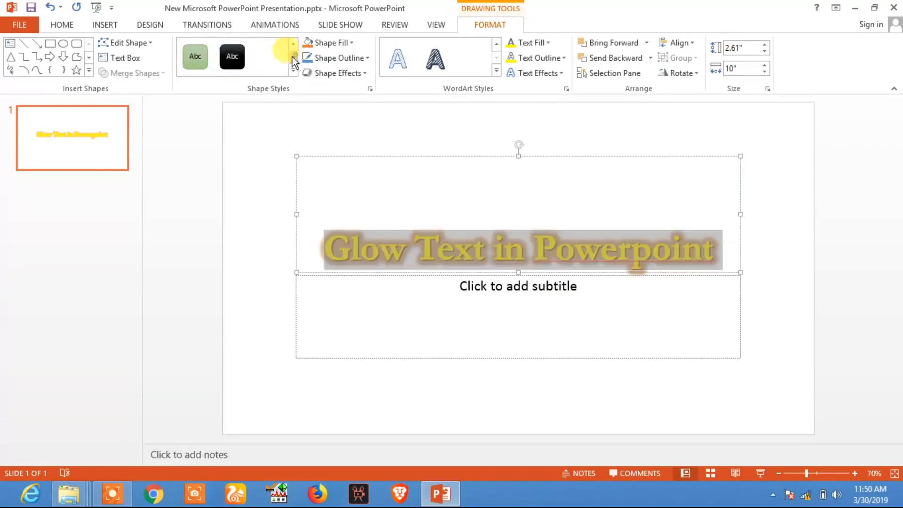
left_click(337, 72)
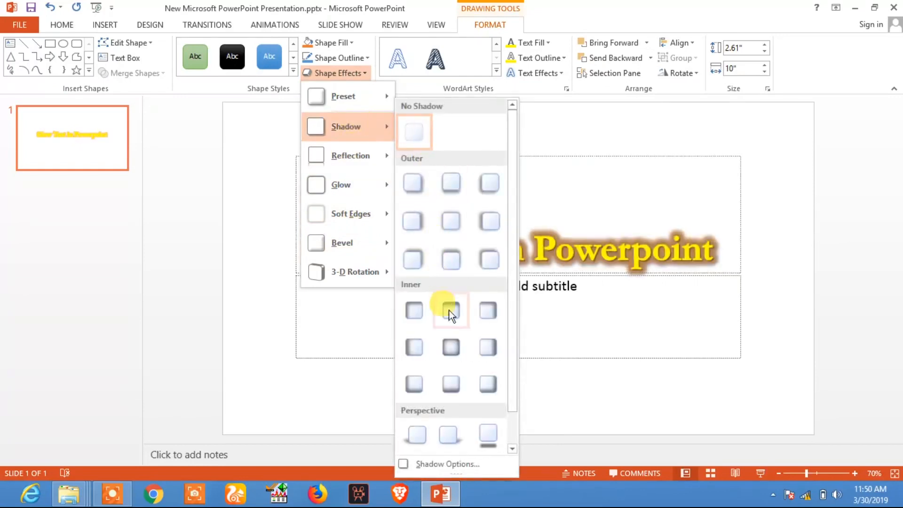
mouse_move(415, 347)
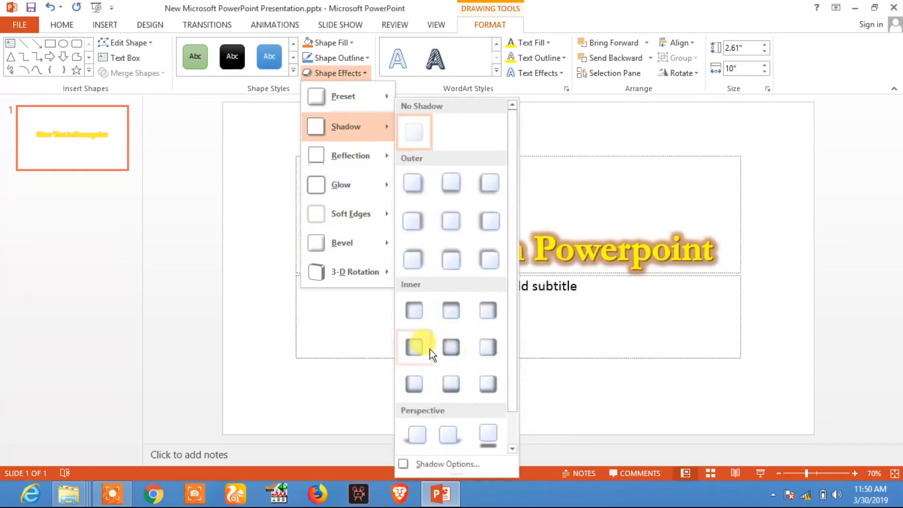